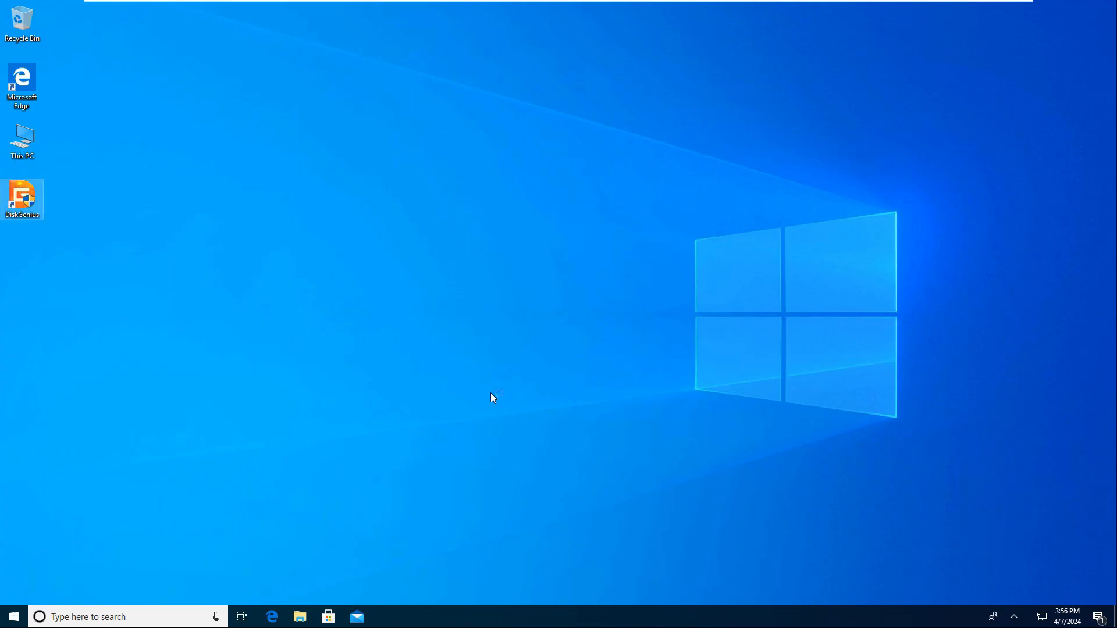
Launch DiskGenius, select HD1 VMware VirtualS (128GB) and its Free 48.0GB block after E:
double_click(22, 198)
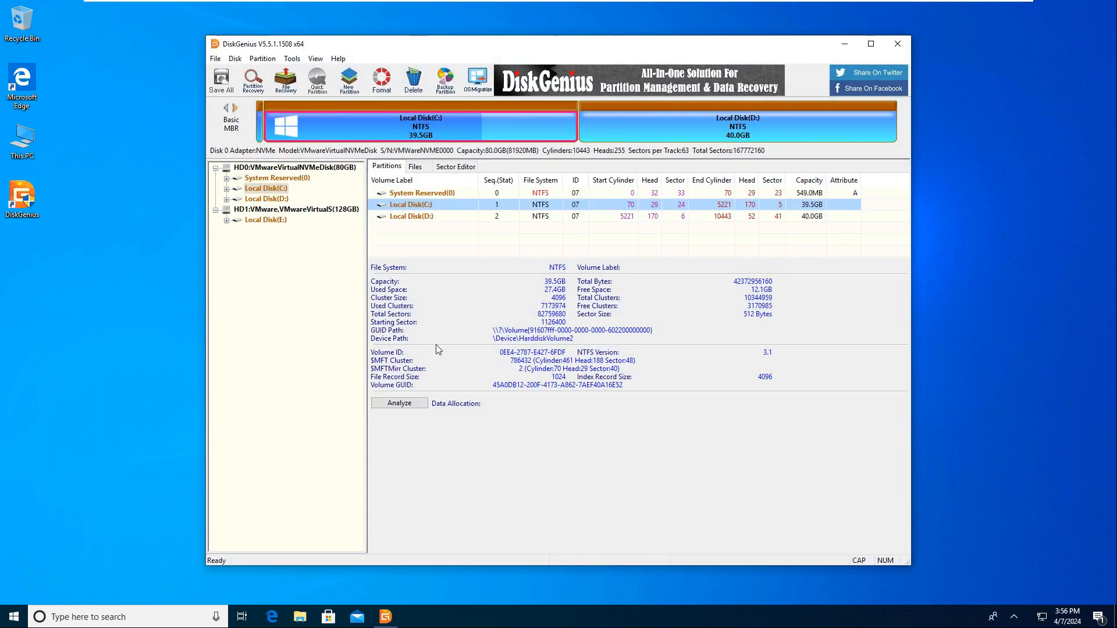
click(297, 209)
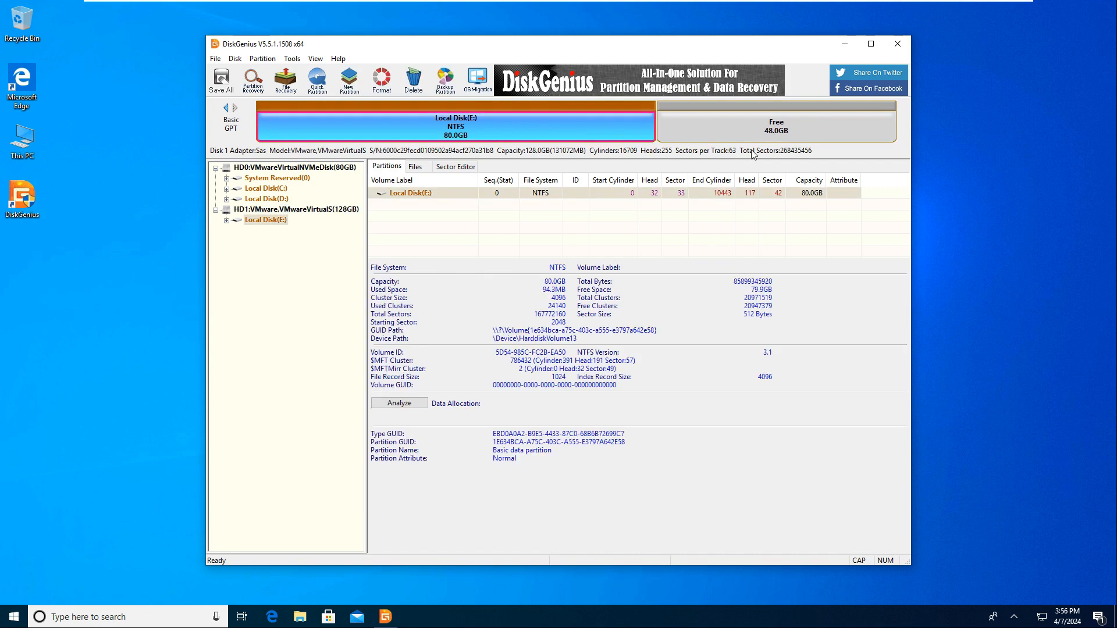
click(775, 125)
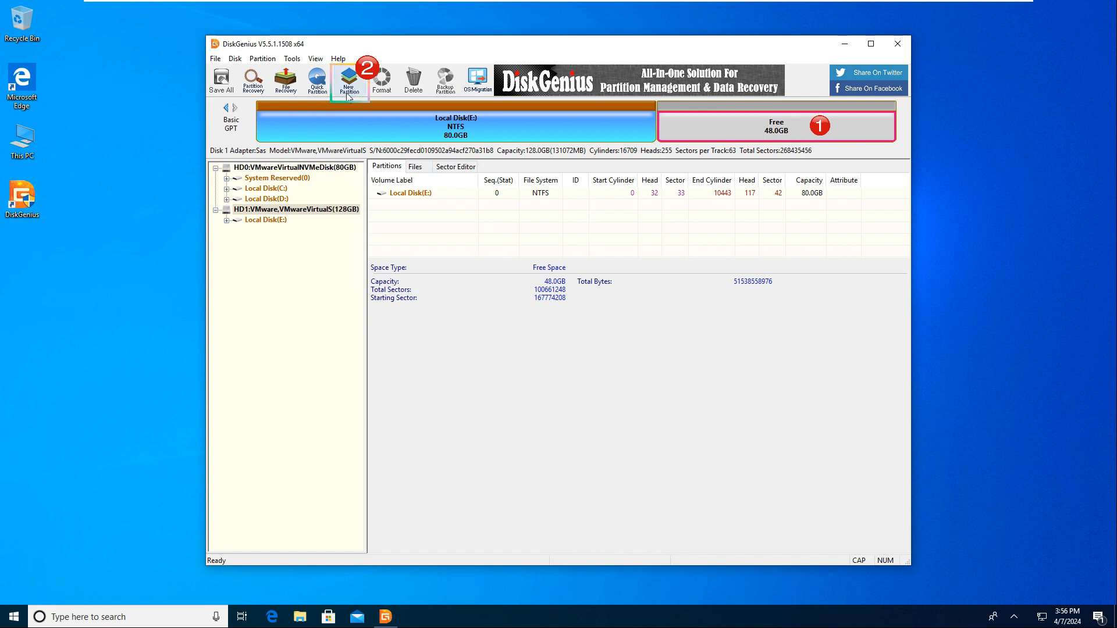
Start a New Partition as primary FAT32 (MS Basic Data), keeping the full 48 GB size
click(348, 81)
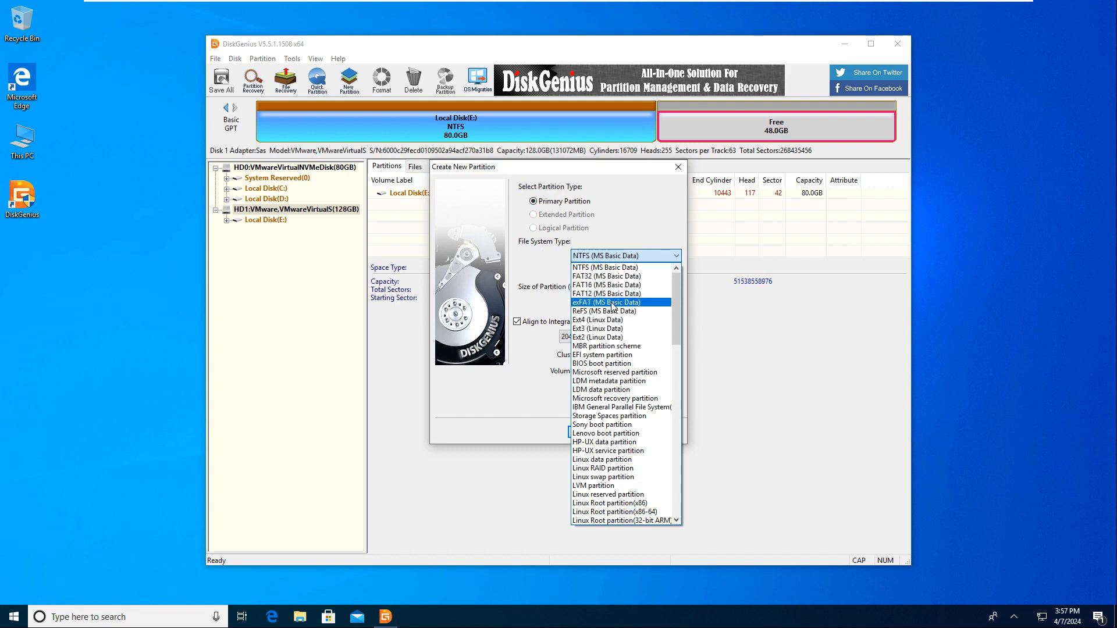
click(606, 276)
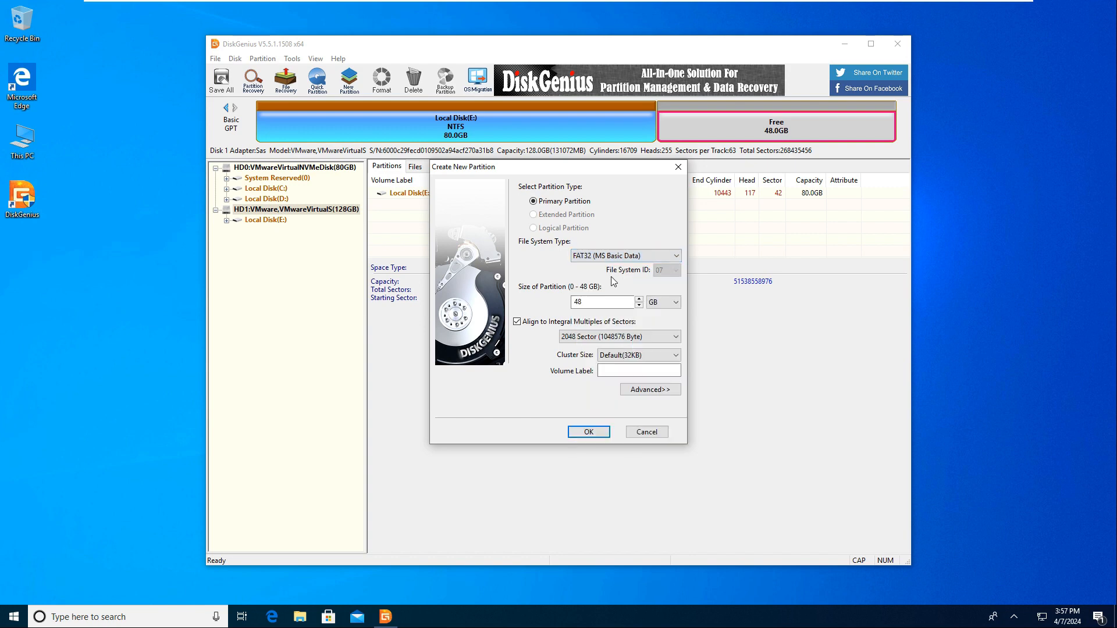
click(601, 302)
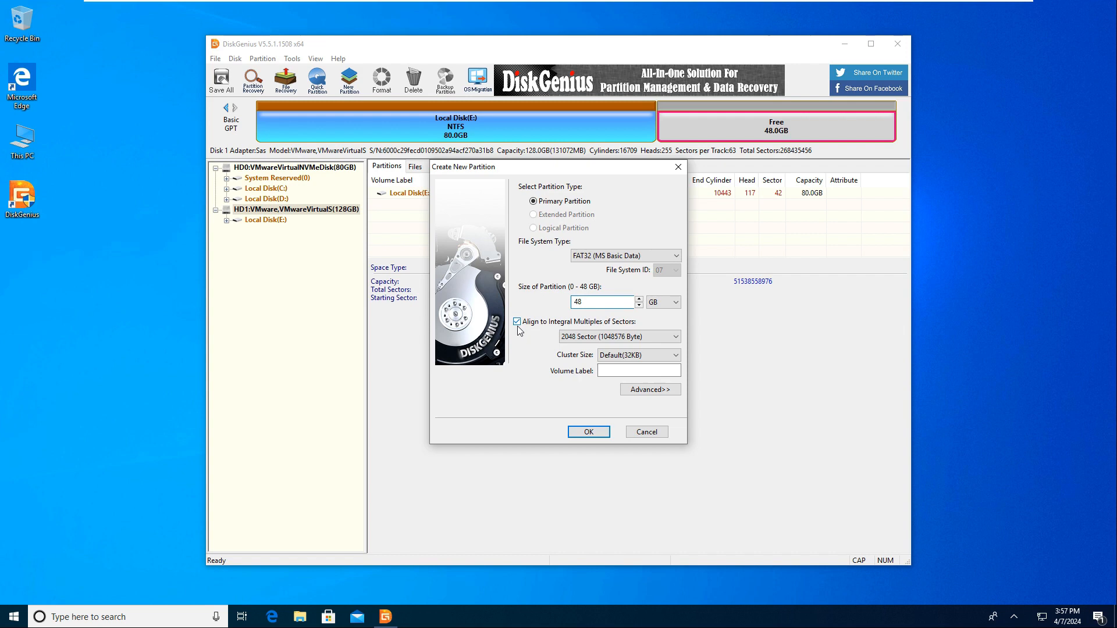
mouse_move(580, 328)
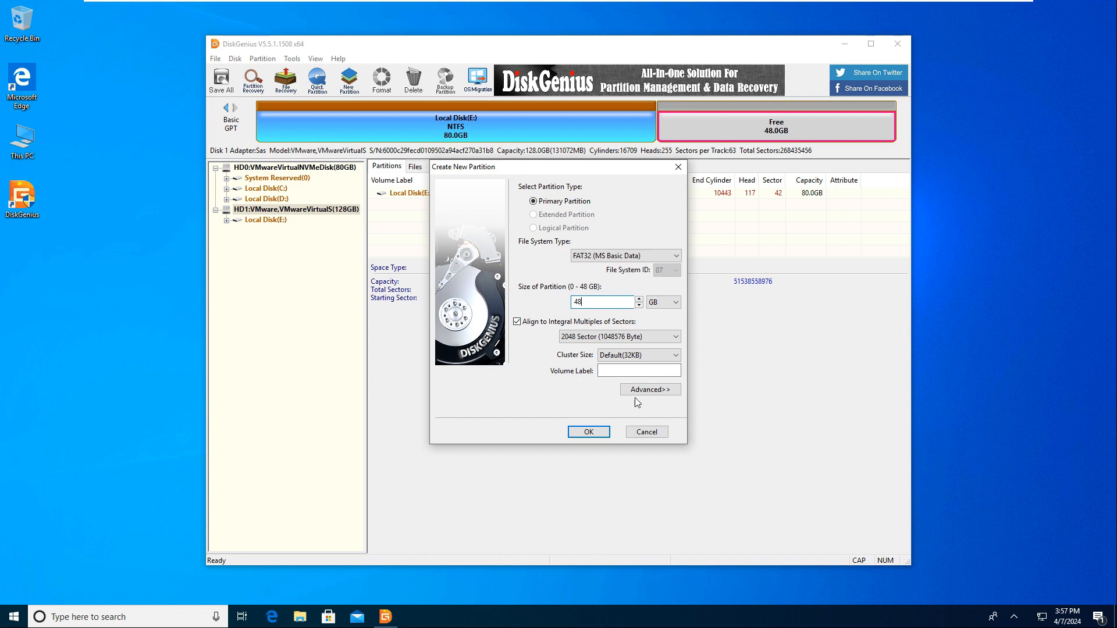
Toggle ReadOnly on and off in Advanced, then confirm creating the 48GB FAT32 partition
click(649, 390)
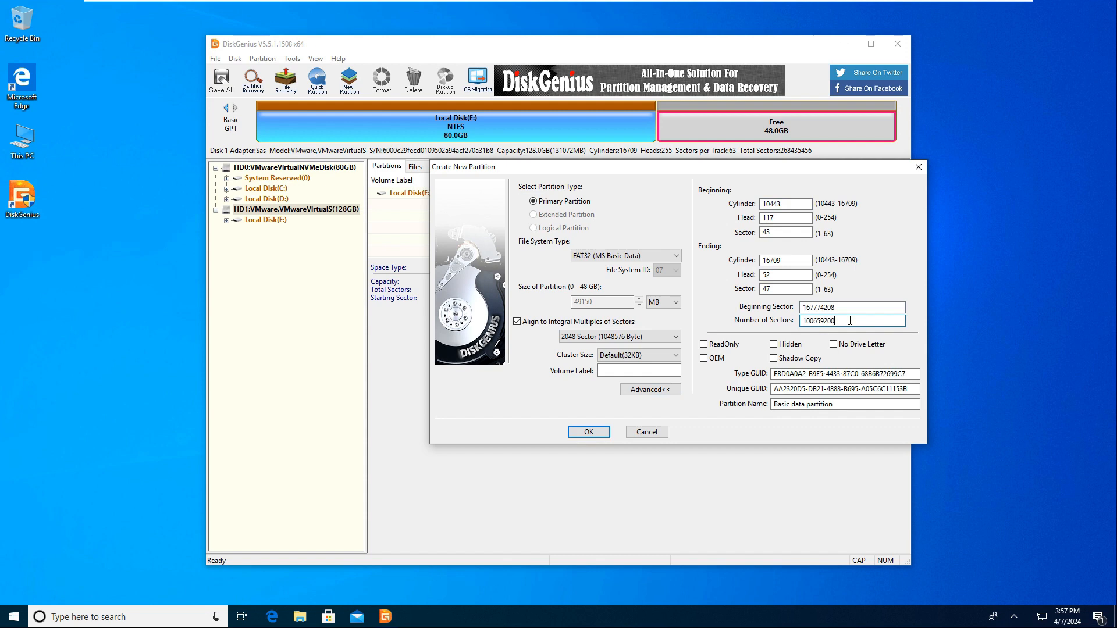
click(704, 344)
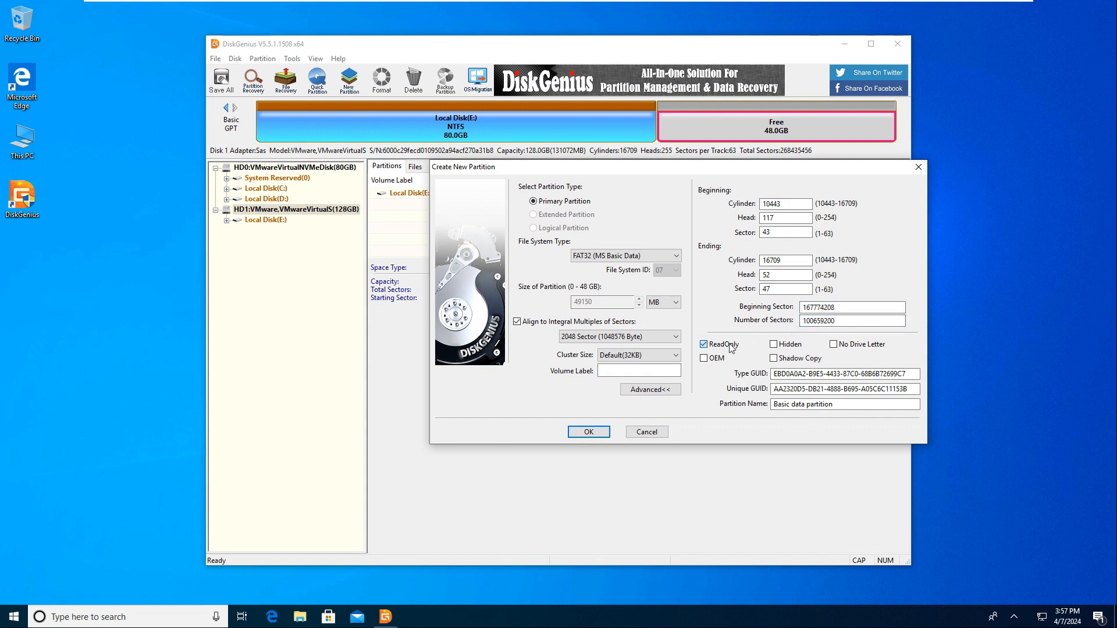
click(704, 344)
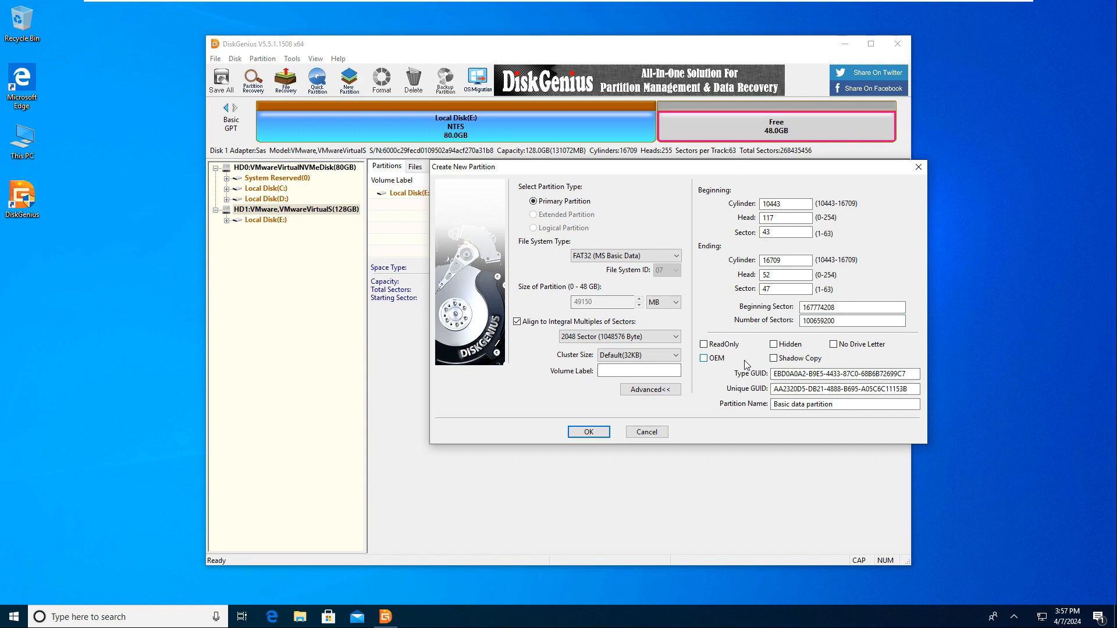
mouse_move(677, 485)
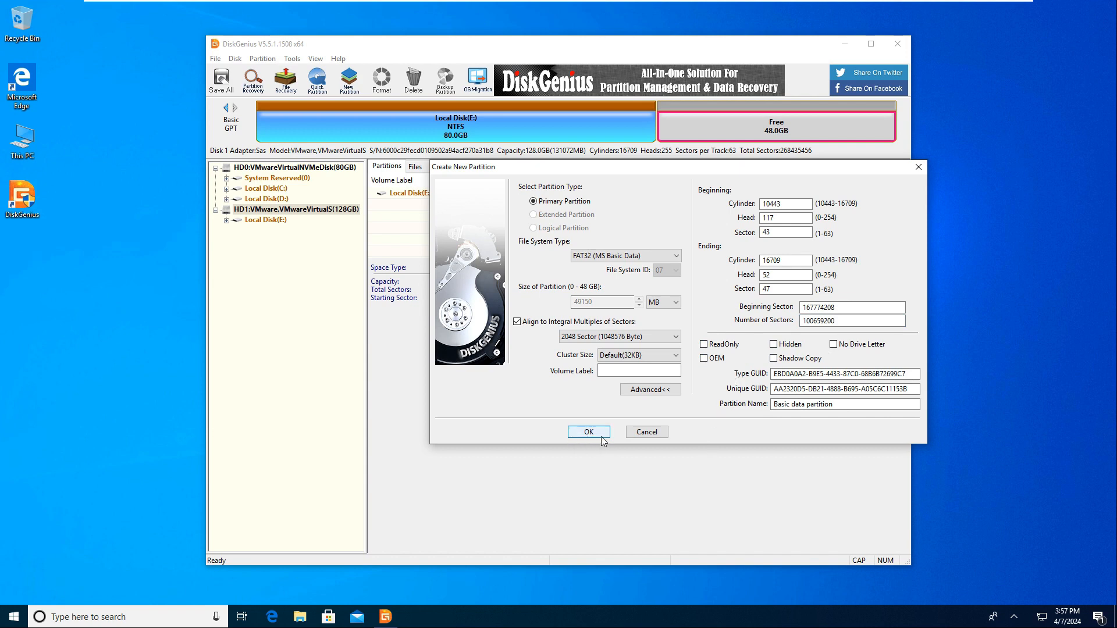
click(587, 432)
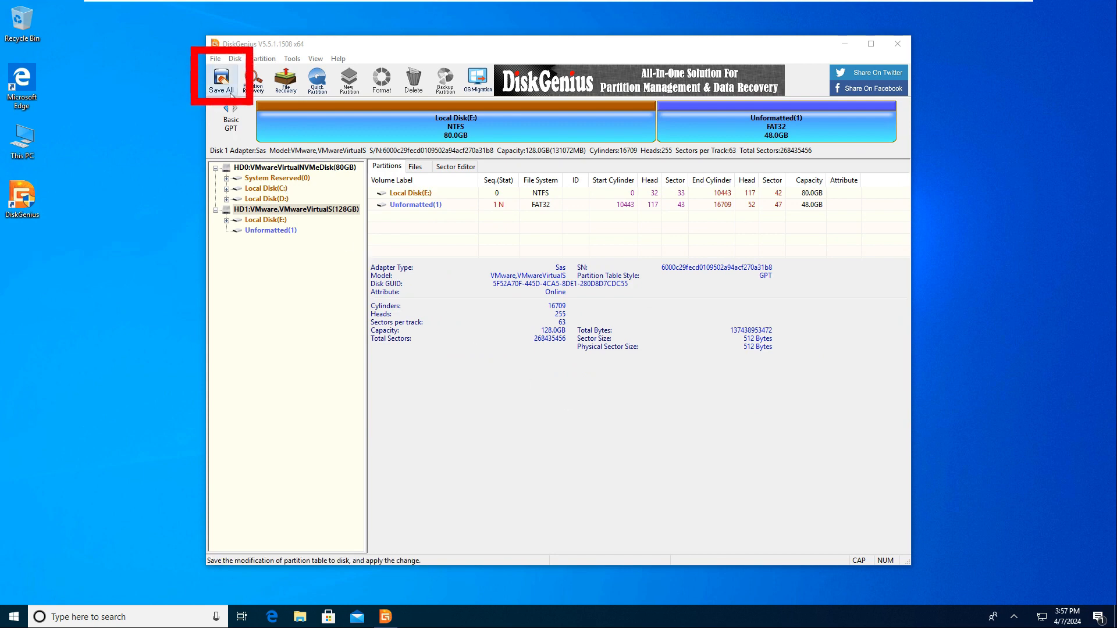
Save the pending changes to disk so the FAT32 partition becomes Local Disk F:
click(221, 80)
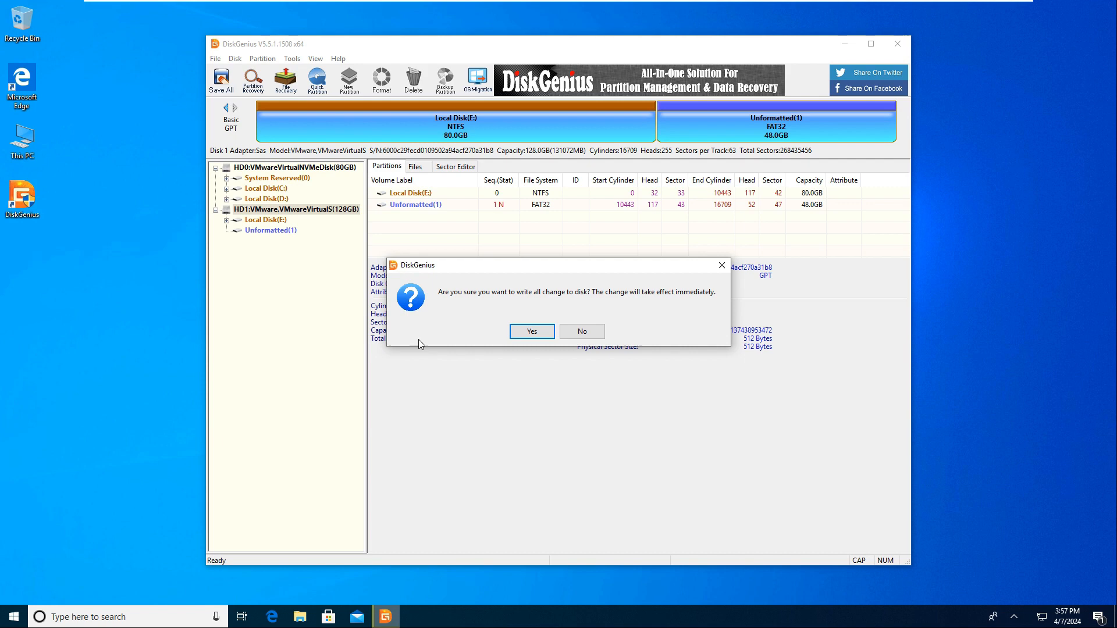
mouse_move(531, 307)
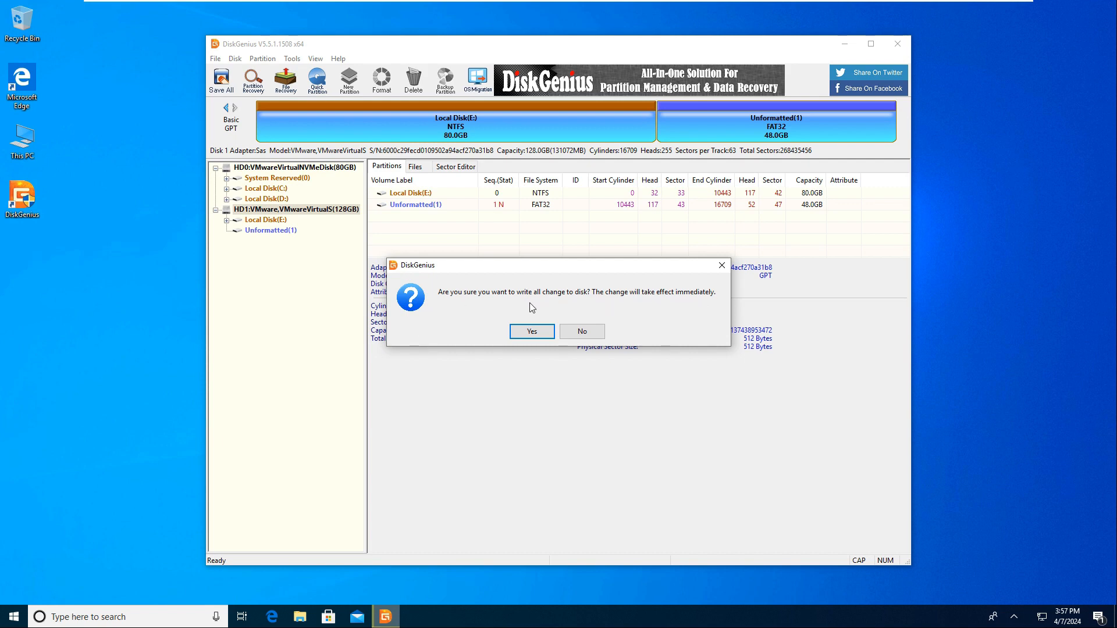
click(530, 332)
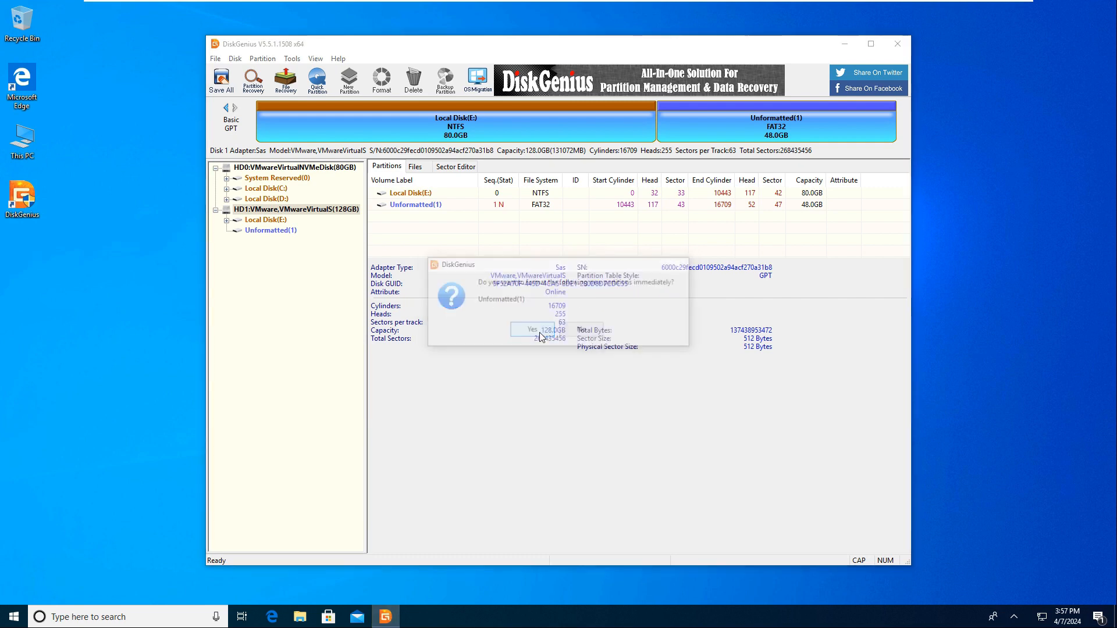
click(530, 329)
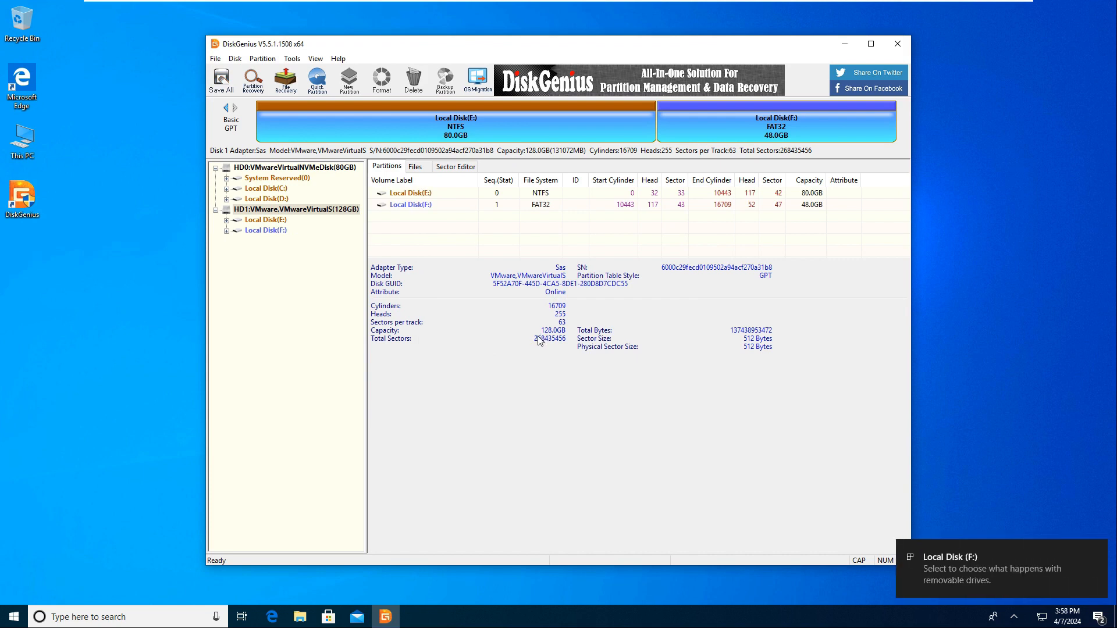
mouse_move(744, 129)
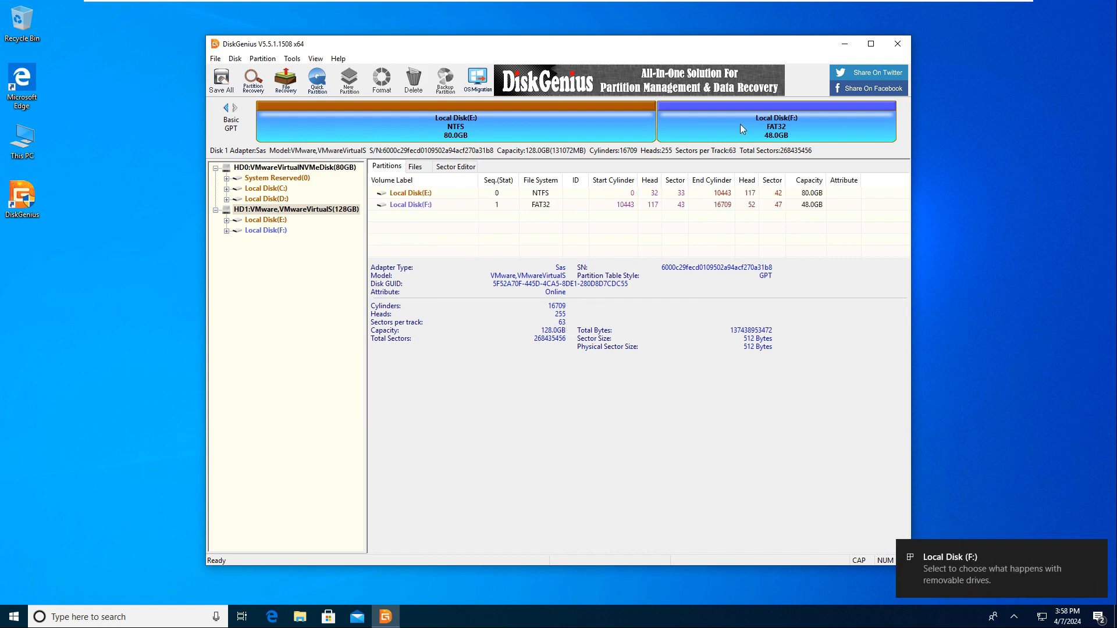
Review the details of the 48GB F: partition and then the 80GB NTFS E: partition
click(775, 121)
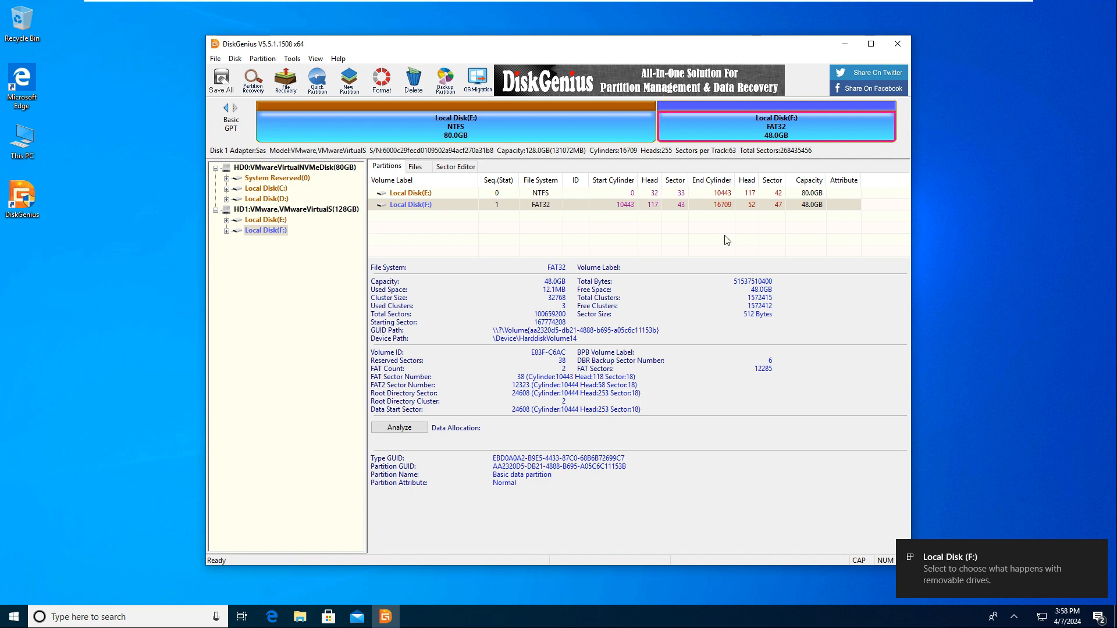
mouse_move(700, 337)
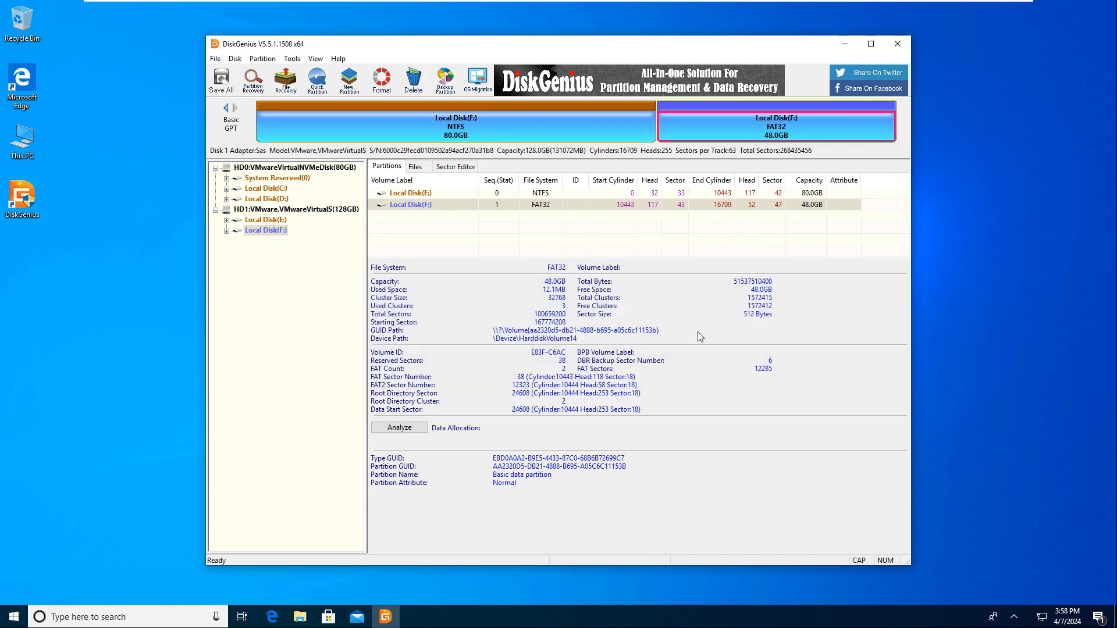
mouse_move(677, 302)
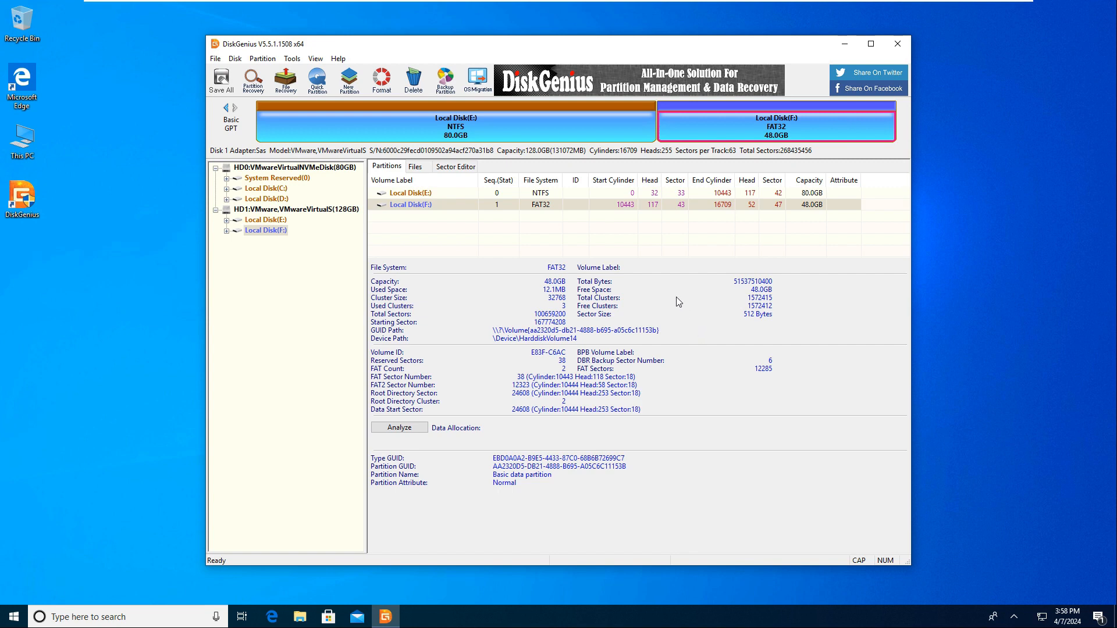
click(455, 121)
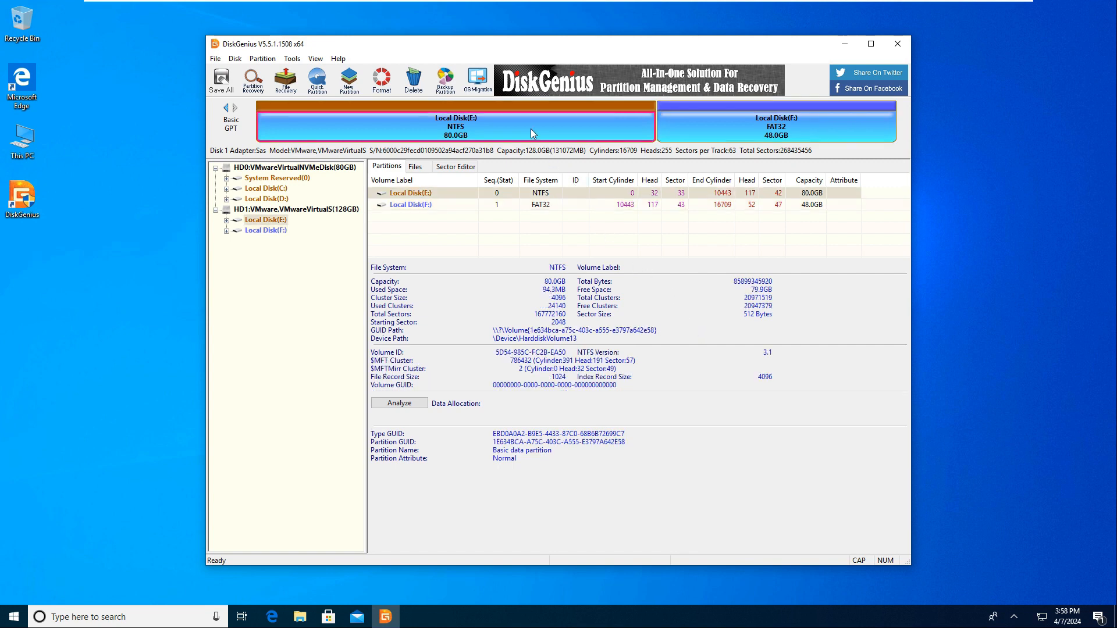
mouse_move(579, 138)
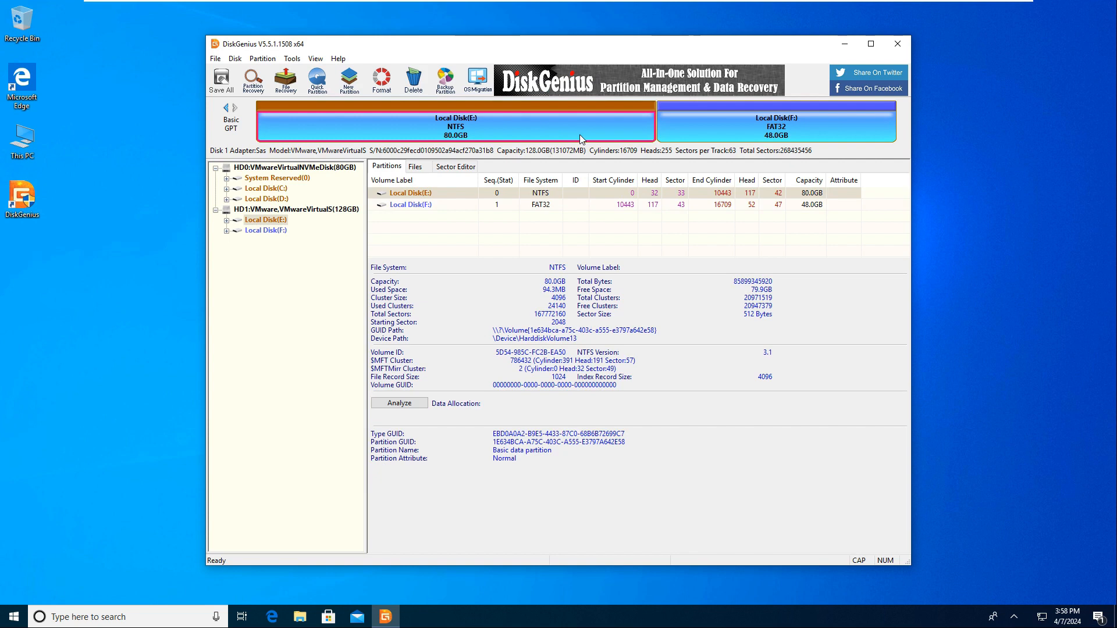
mouse_move(442, 140)
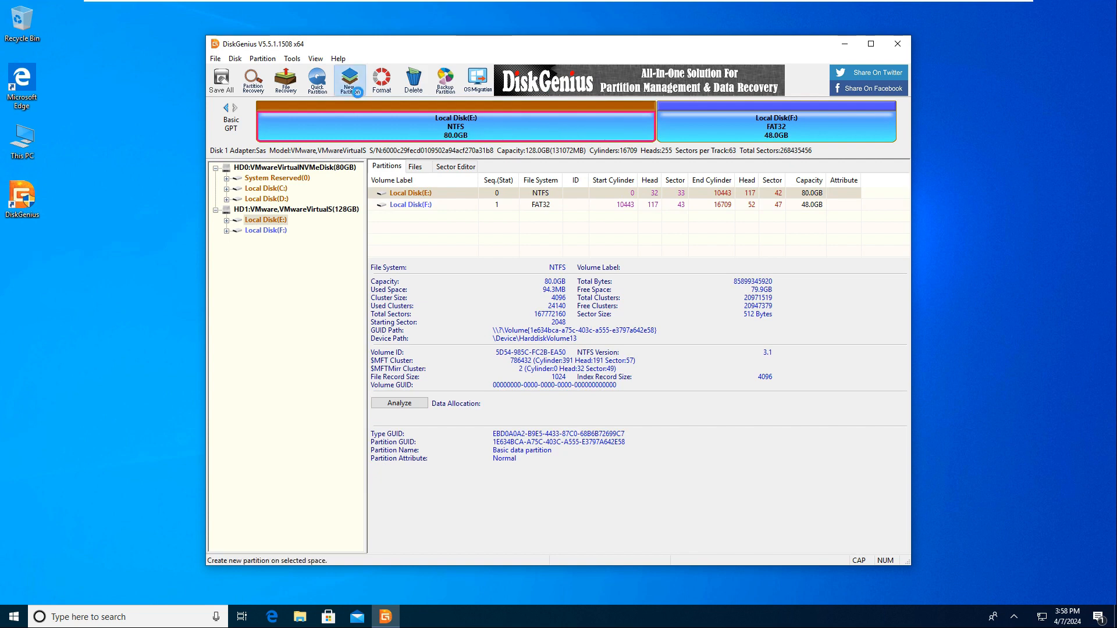
Start splitting E:, dragging the divider so E: keeps about 46.96GB and the rear part is 33.04GB
click(347, 78)
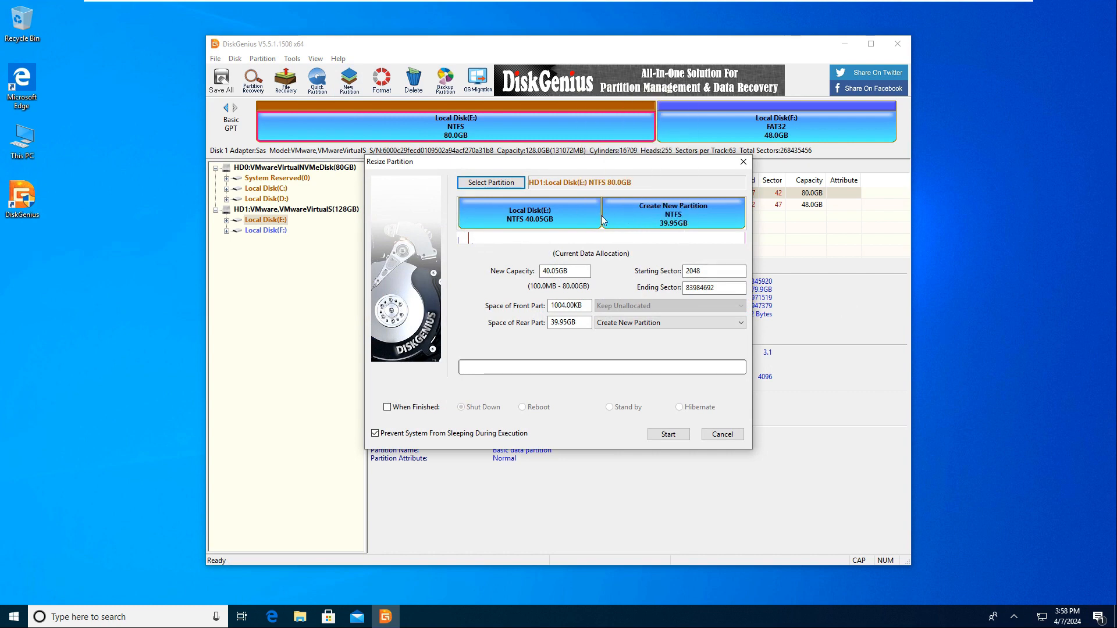
drag(601, 218, 648, 218)
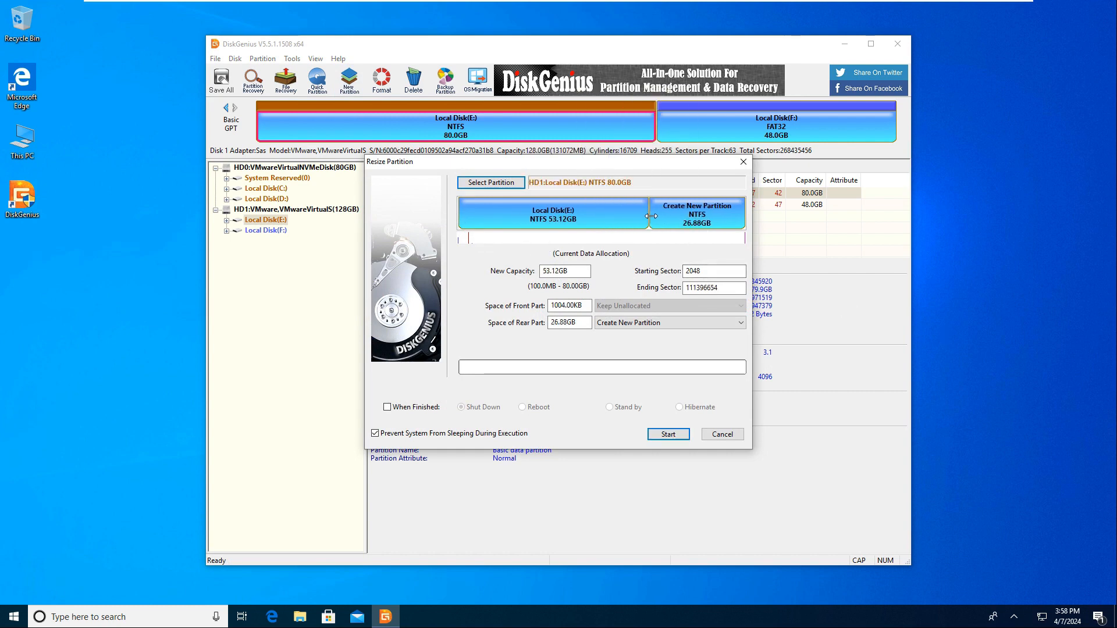
drag(650, 213, 607, 213)
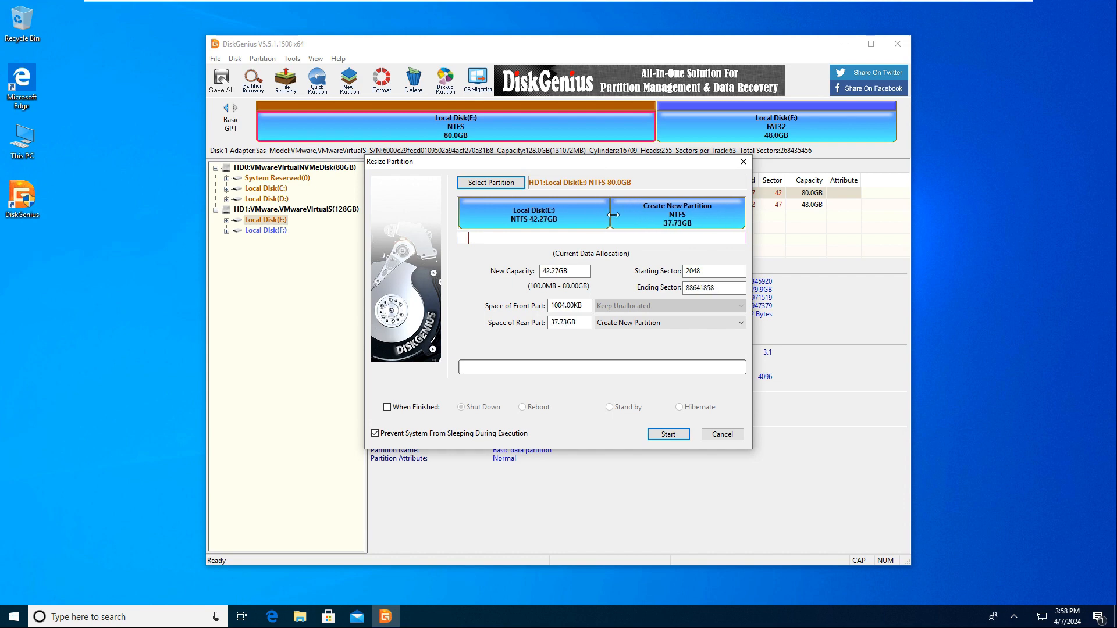
drag(615, 214, 627, 214)
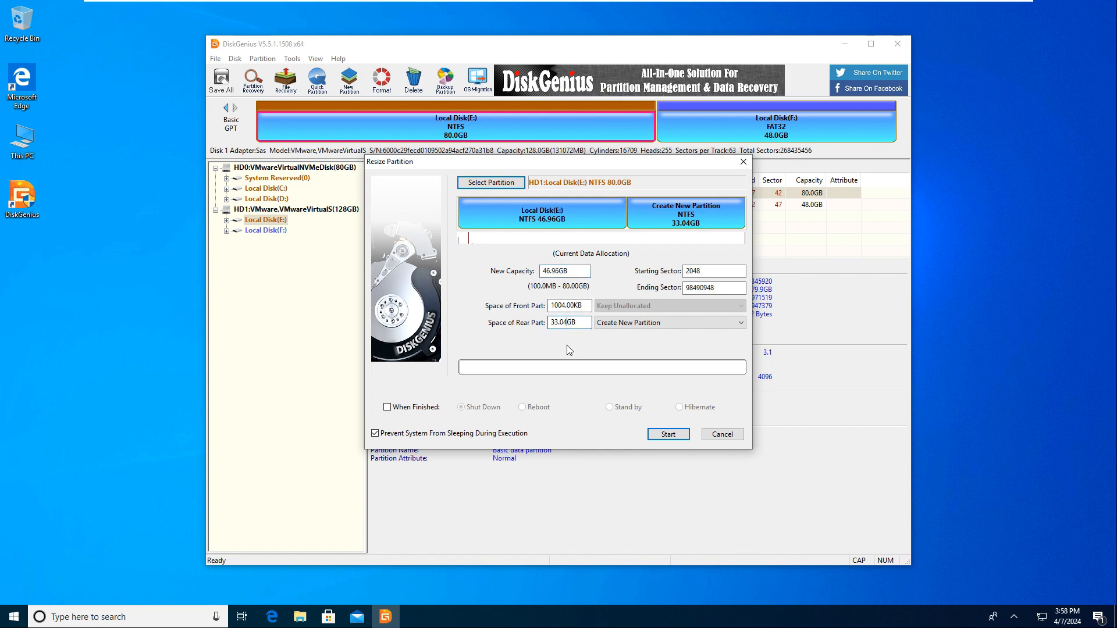
mouse_move(600, 404)
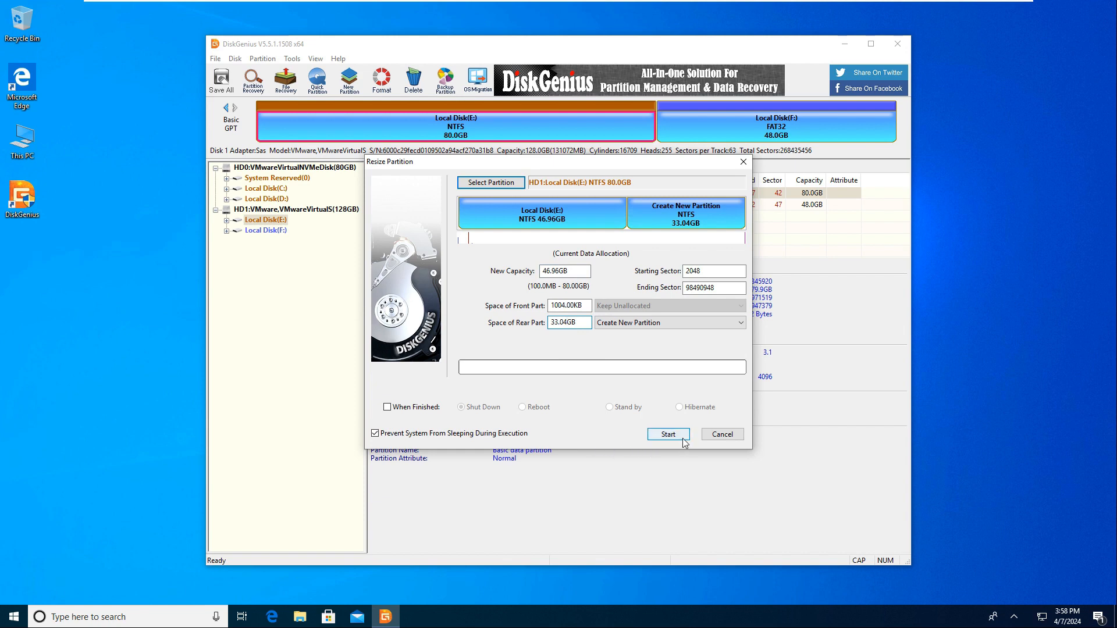
Run the resize, accepting the data-loss warning and confirmation, producing 47GB, 33GB NTFS and 48GB FAT32
click(666, 433)
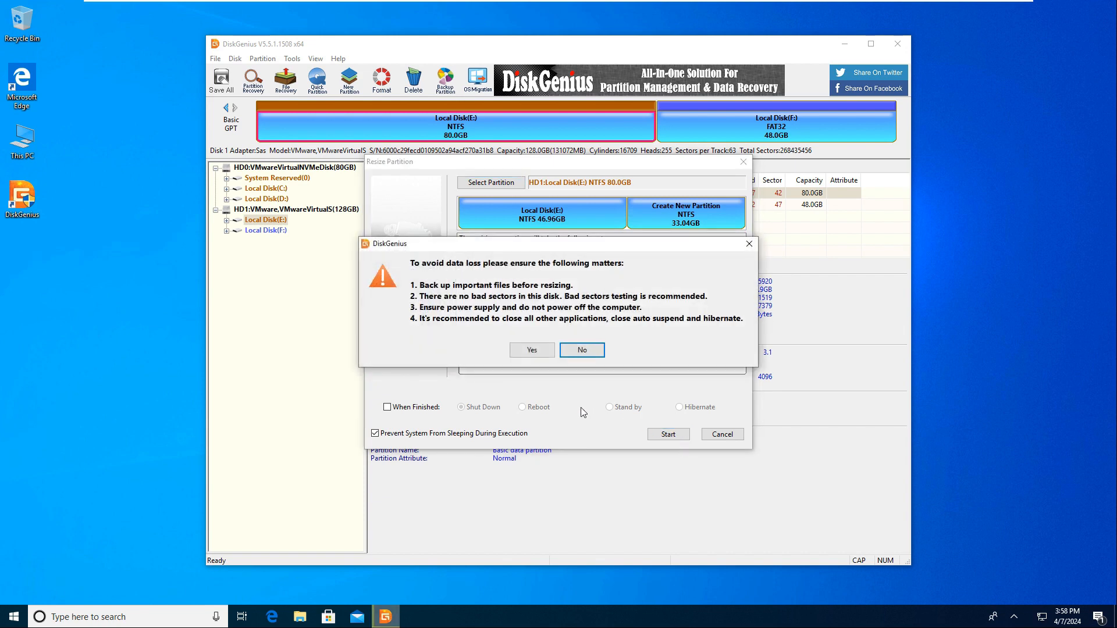
mouse_move(411, 339)
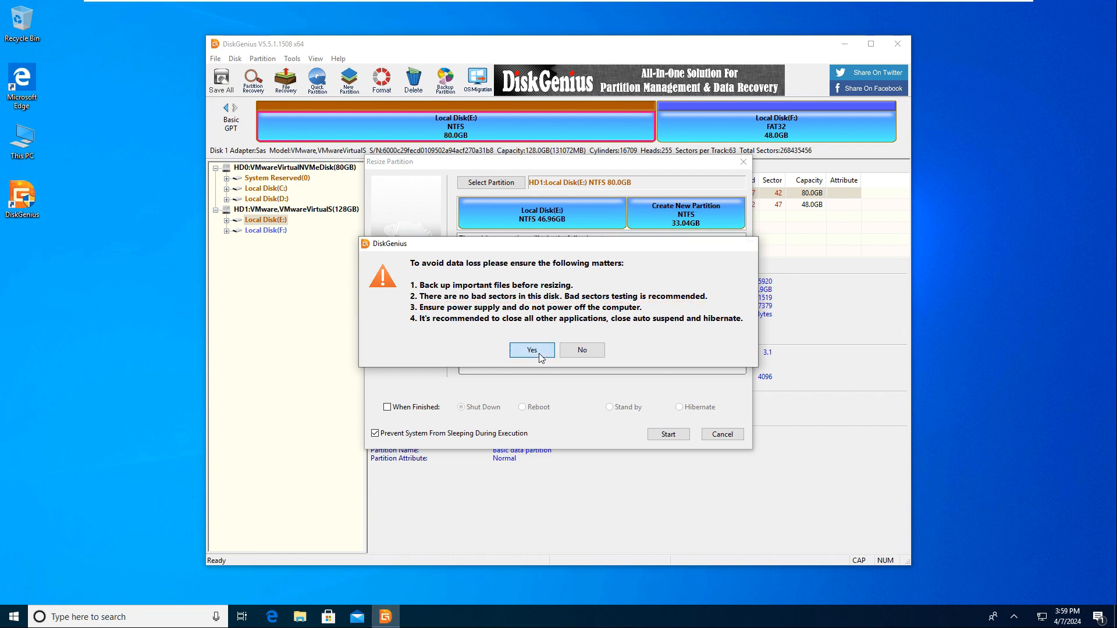
click(530, 350)
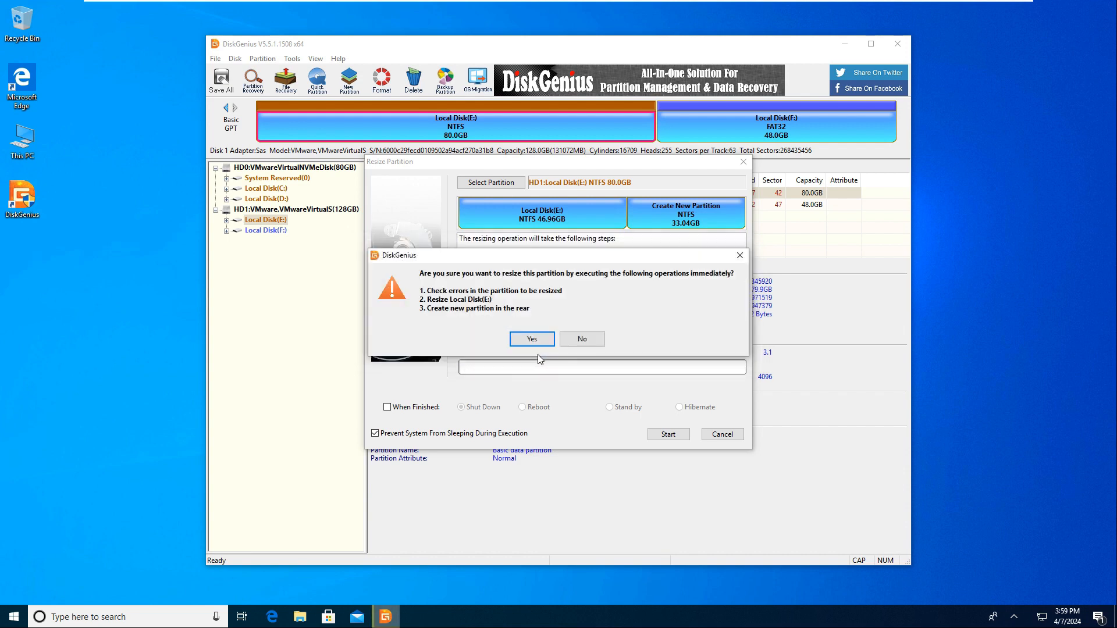
mouse_move(490, 323)
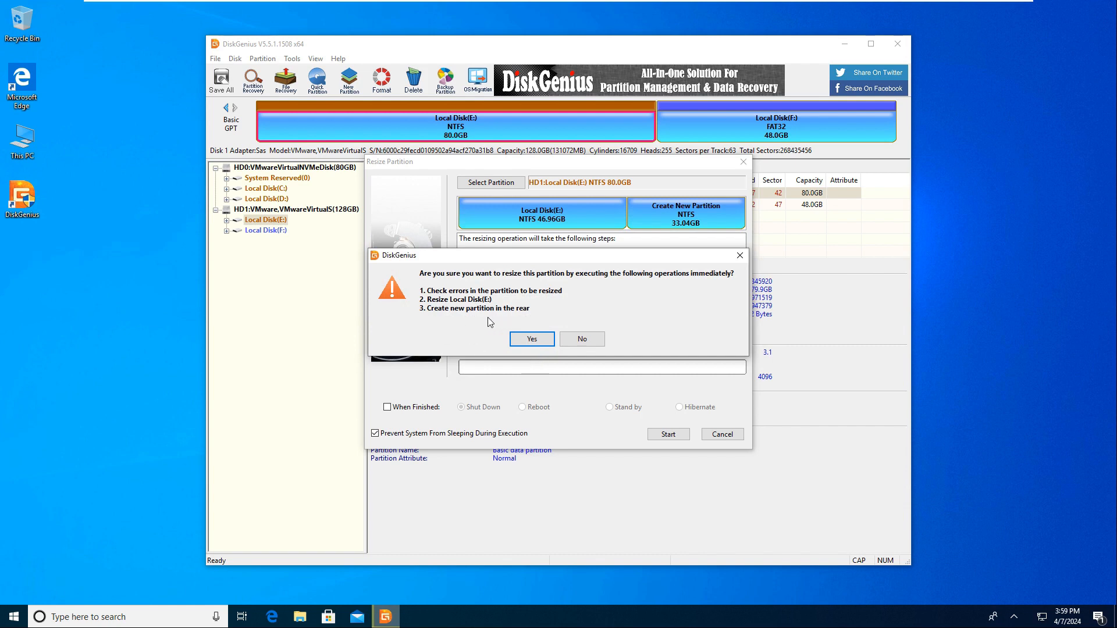
mouse_move(475, 350)
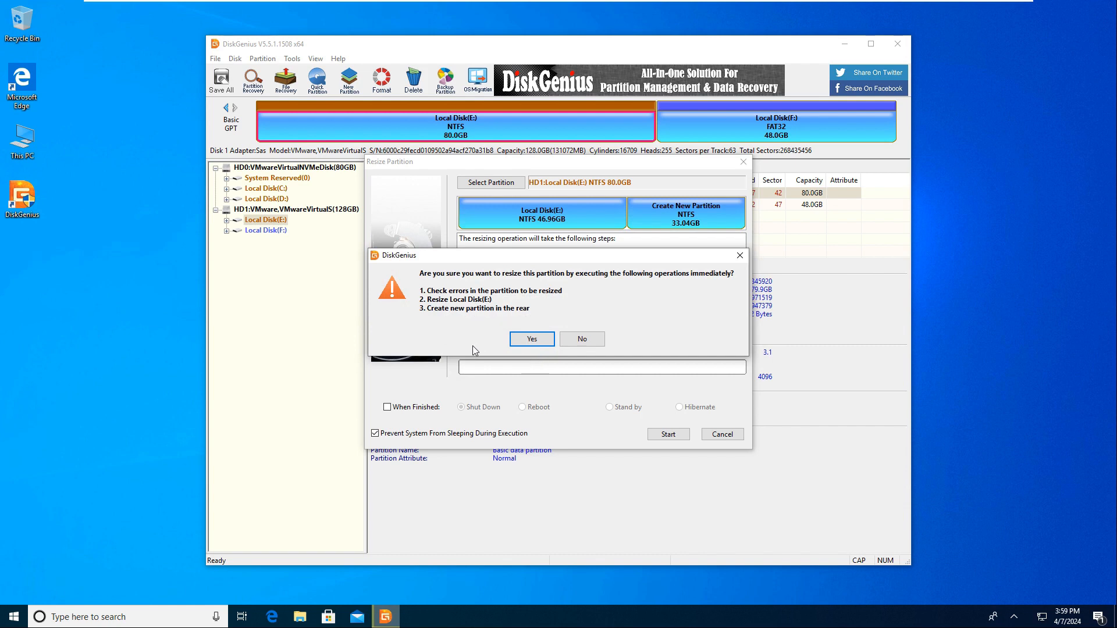
click(530, 338)
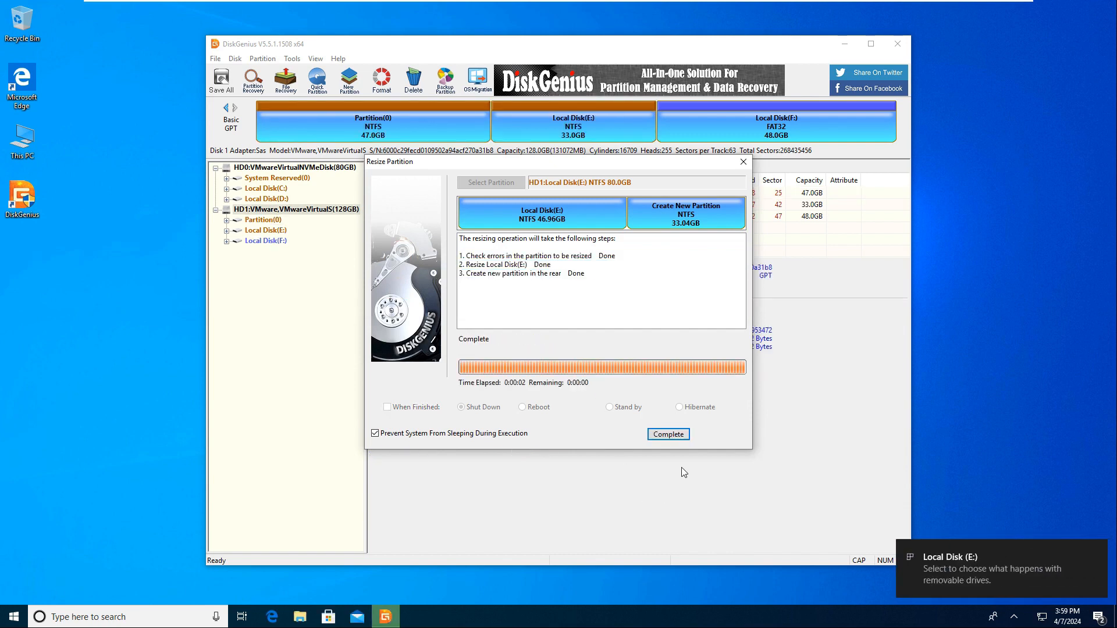
Close the summary, check the new 33GB G: partition, and launch Disk Management to verify E:, G: and F:
click(668, 434)
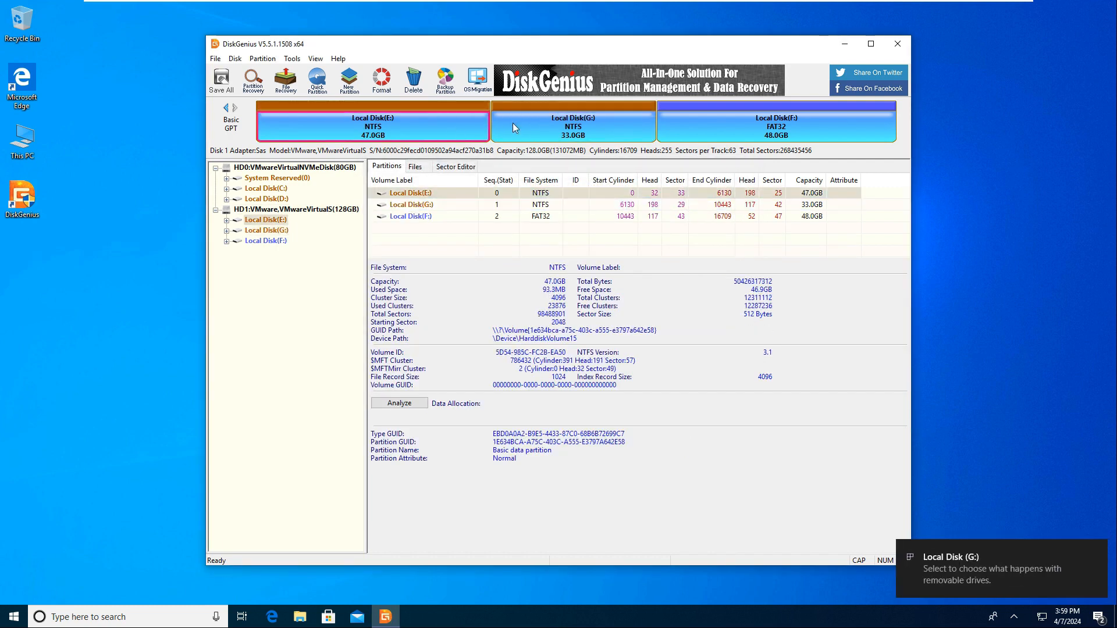
click(573, 122)
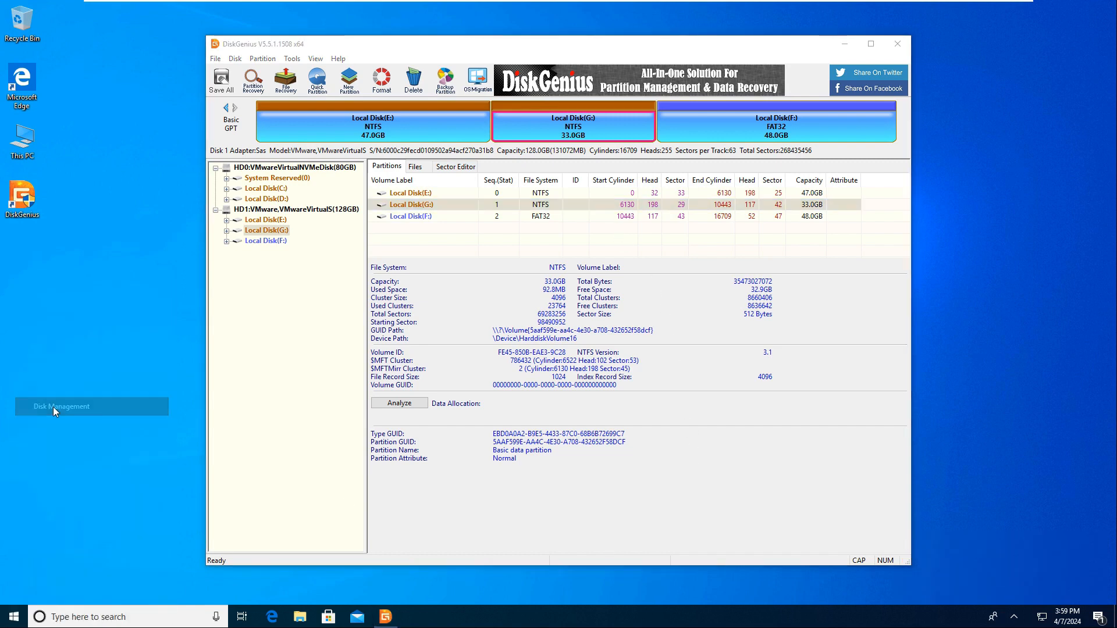
click(61, 407)
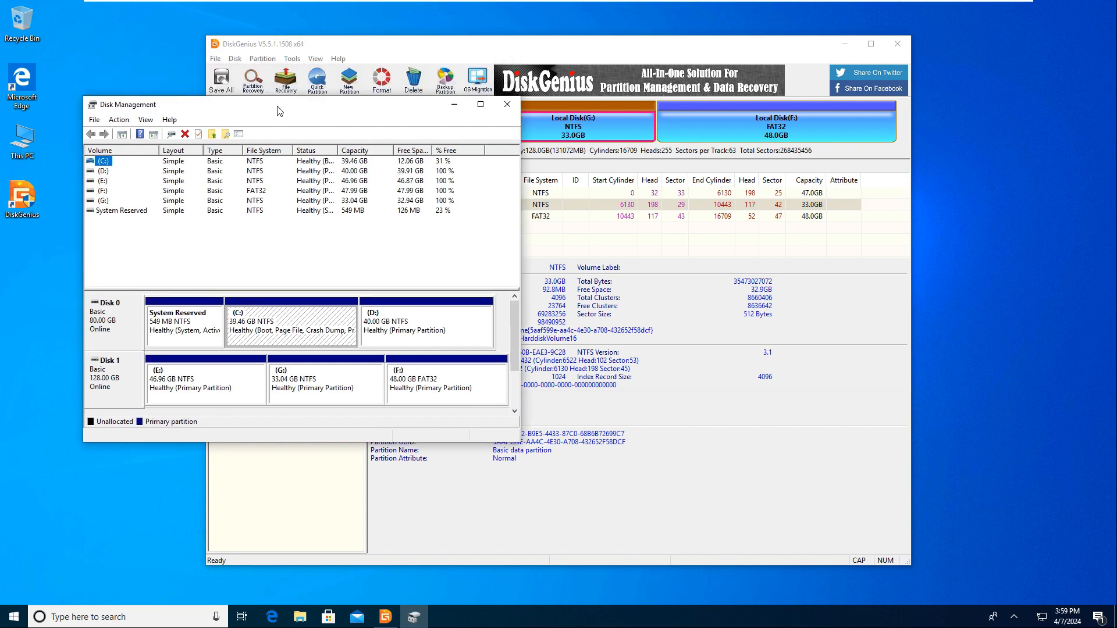